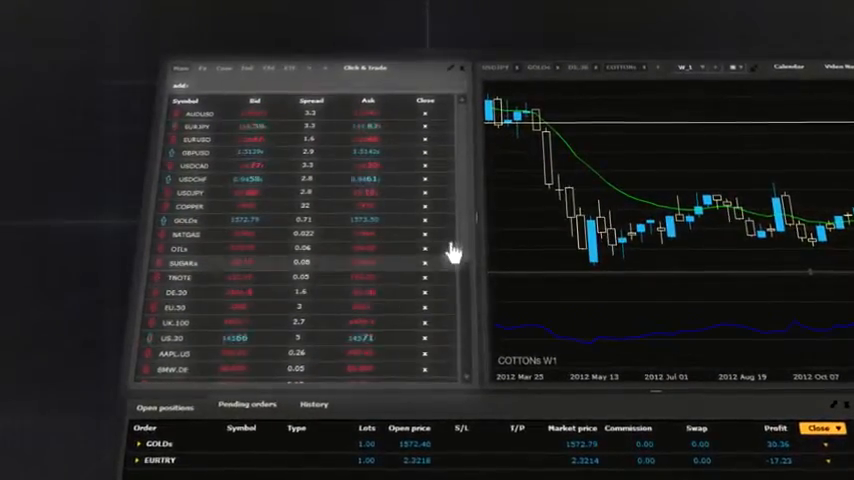
Browse Market Watch groups by country and ETF, then return to all quoted symbols as tiles.
{"action": "scroll", "scroll_direction": "down", "scroll_amount": 3}
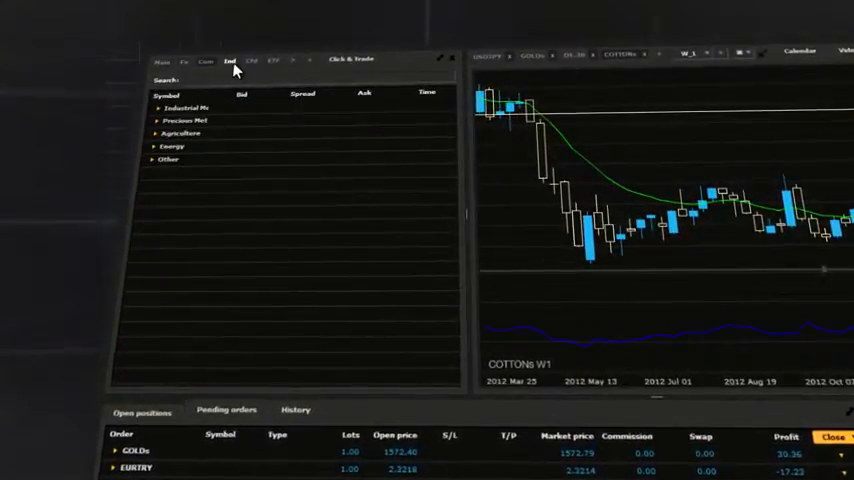
{"action": "left_click", "coordinate": [266, 56]}
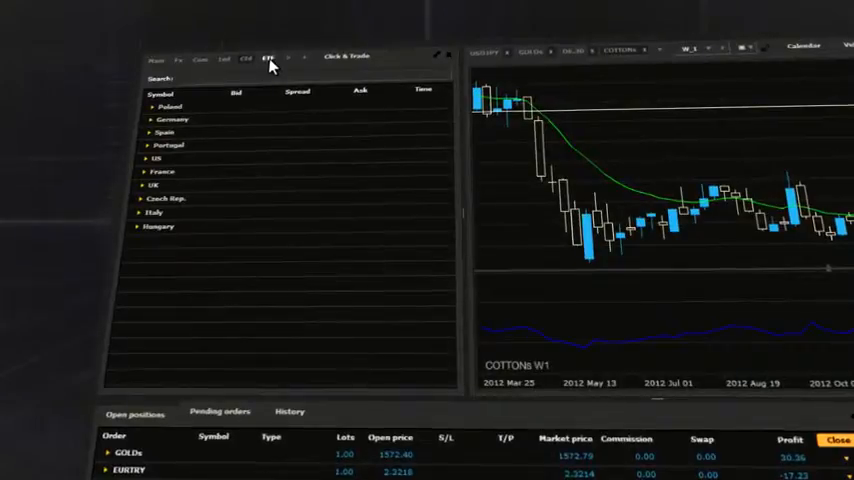
{"action": "left_click", "coordinate": [264, 54]}
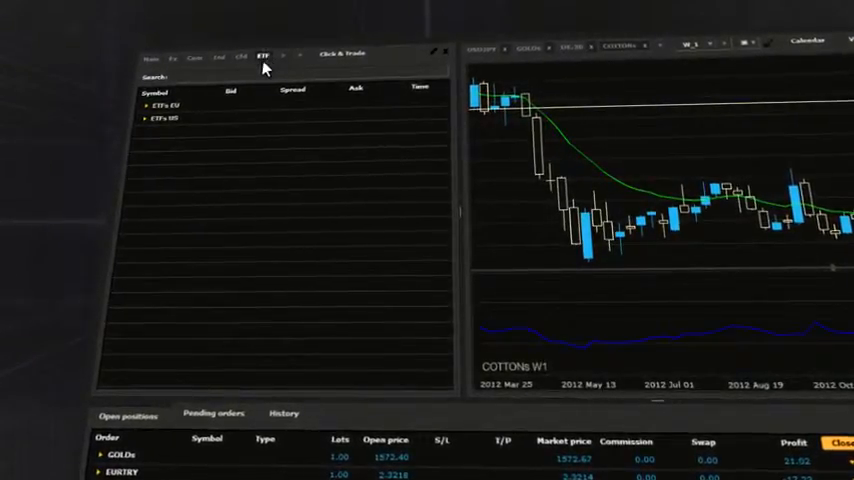
{"action": "left_click", "coordinate": [142, 52]}
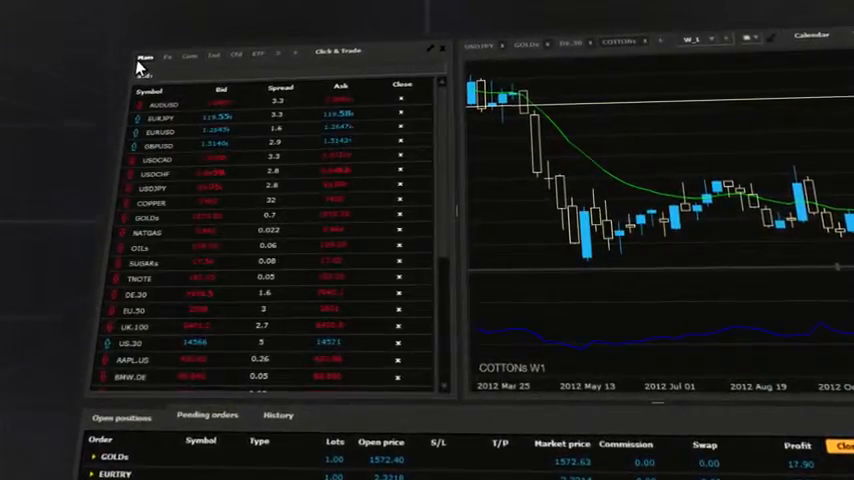
{"action": "left_click", "coordinate": [156, 162]}
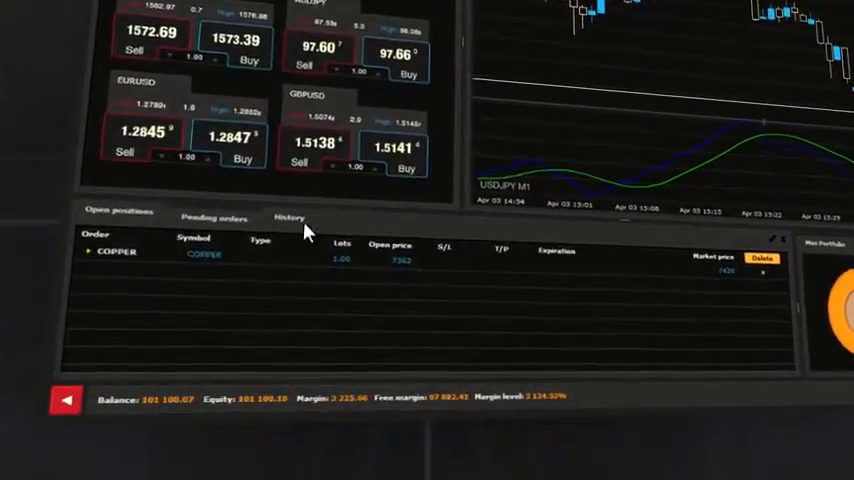
Show the open positions list and the margin-level donut chart (Forex ~26%, Commodities ~74%).
{"action": "left_click", "coordinate": [288, 212]}
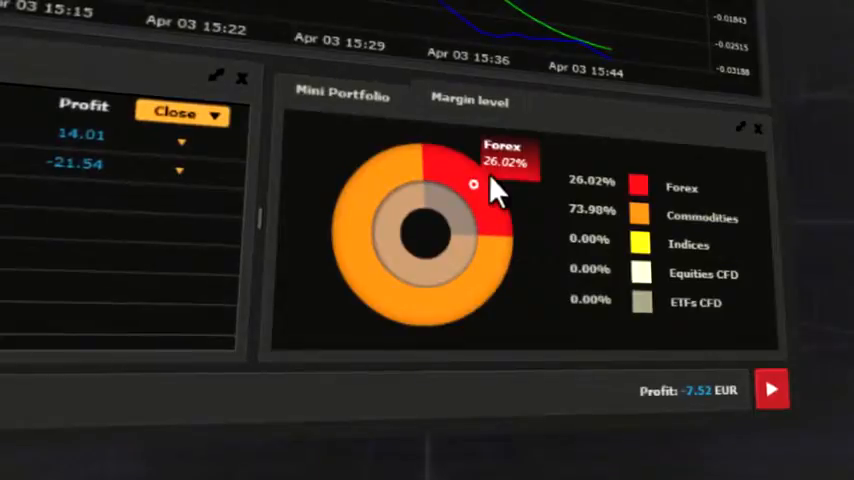
{"action": "mouse_move", "coordinate": [370, 304]}
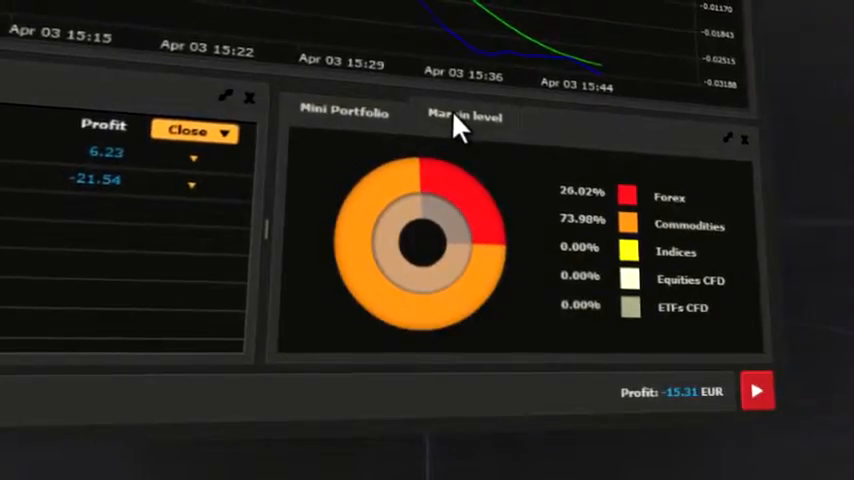
{"action": "left_click", "coordinate": [458, 122]}
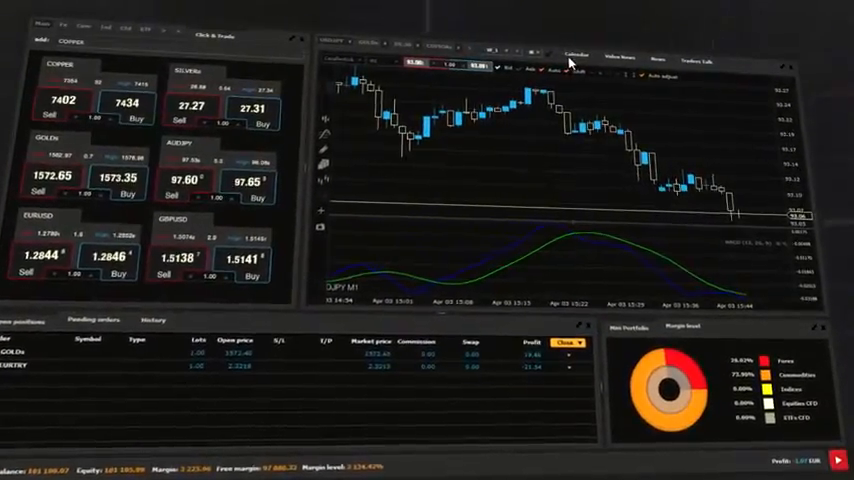
Display the economic calendar of upcoming indicator releases and browse its entries.
{"action": "left_click", "coordinate": [576, 48]}
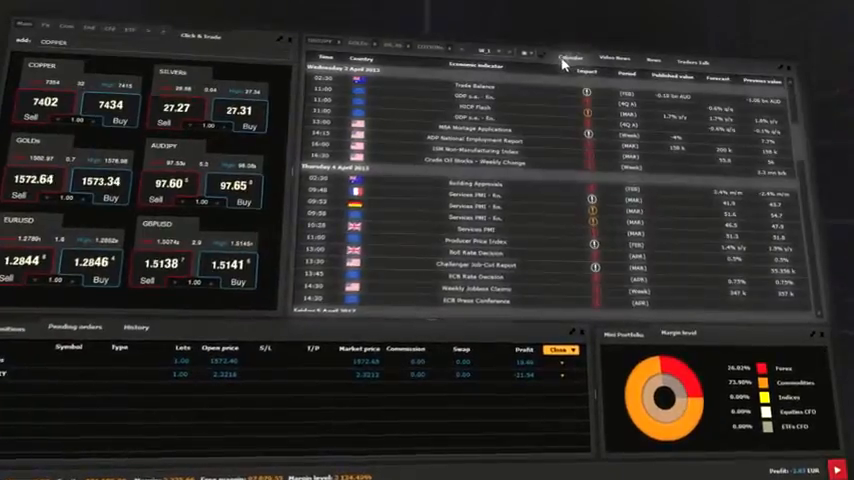
{"action": "scroll", "scroll_direction": "down", "scroll_amount": 3}
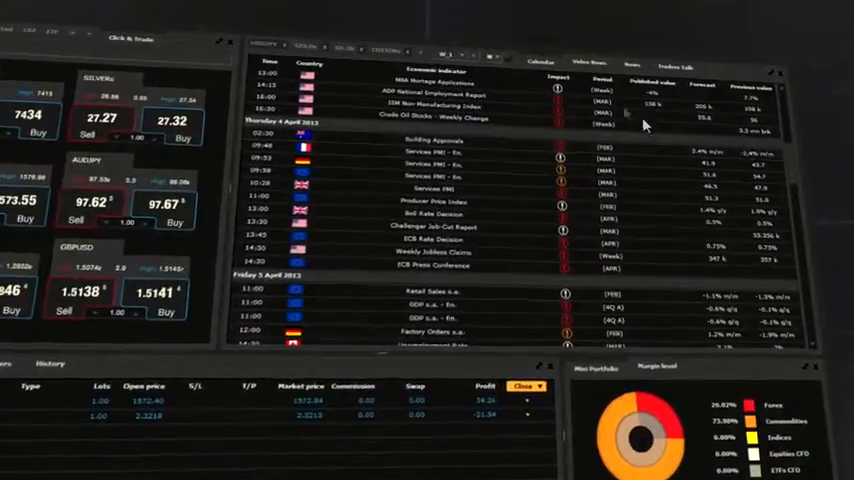
Show the market news feed with the crude oil stockpiles headline.
{"action": "left_click", "coordinate": [592, 52]}
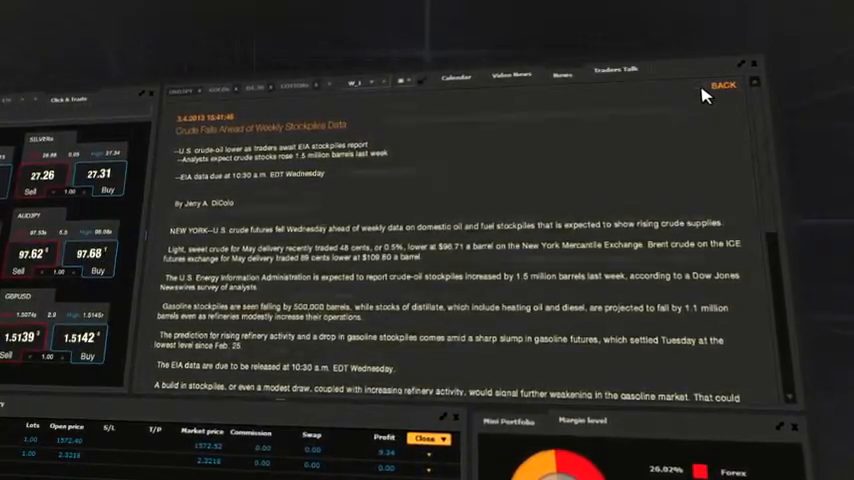
Go back from the crude article and browse the short currency and central-bank headlines.
{"action": "left_click", "coordinate": [614, 76]}
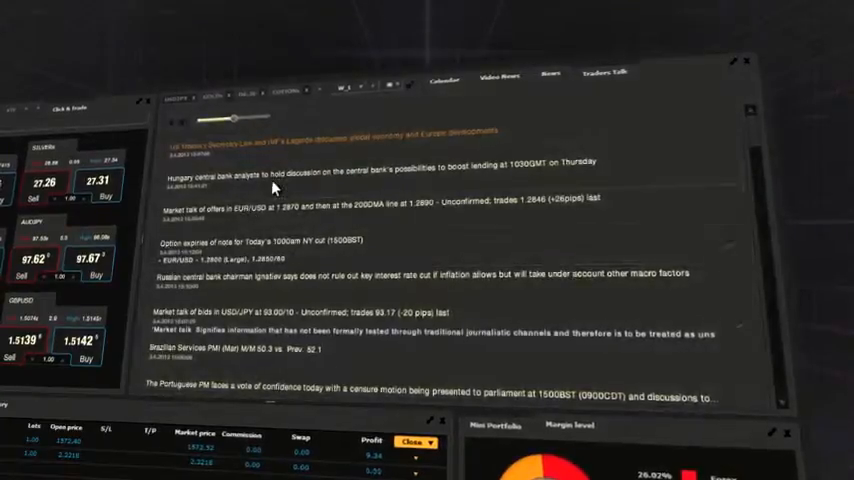
{"action": "scroll", "scroll_direction": "down", "scroll_amount": 3}
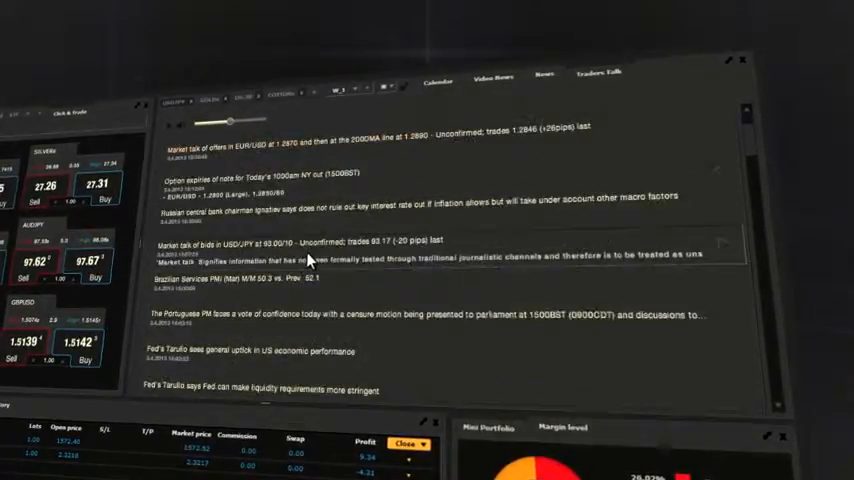